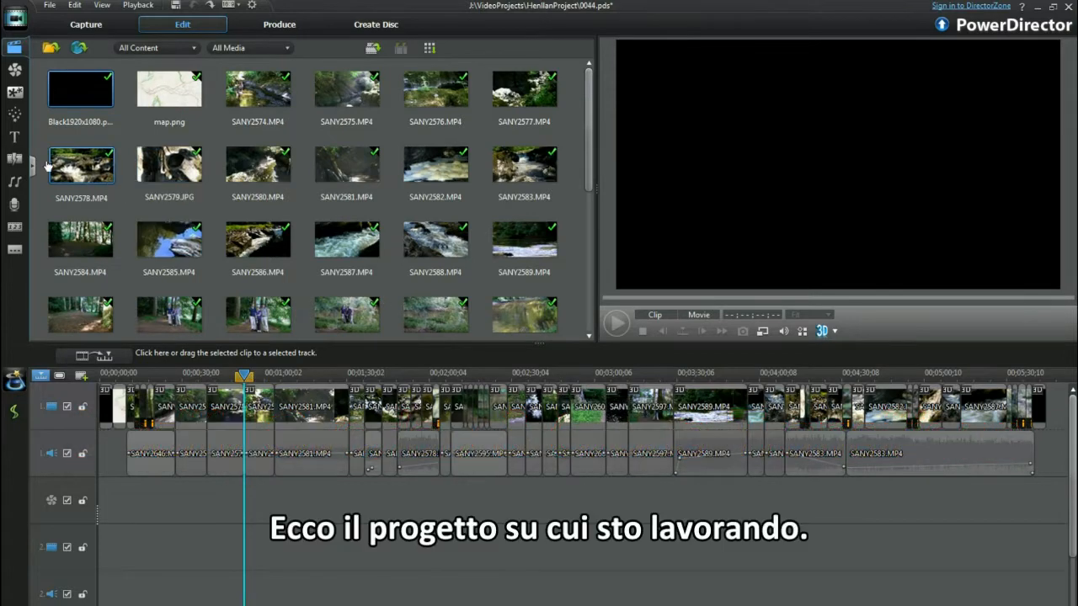
Open the Transition Room and scroll through the transition thumbnails
left_click(15, 159)
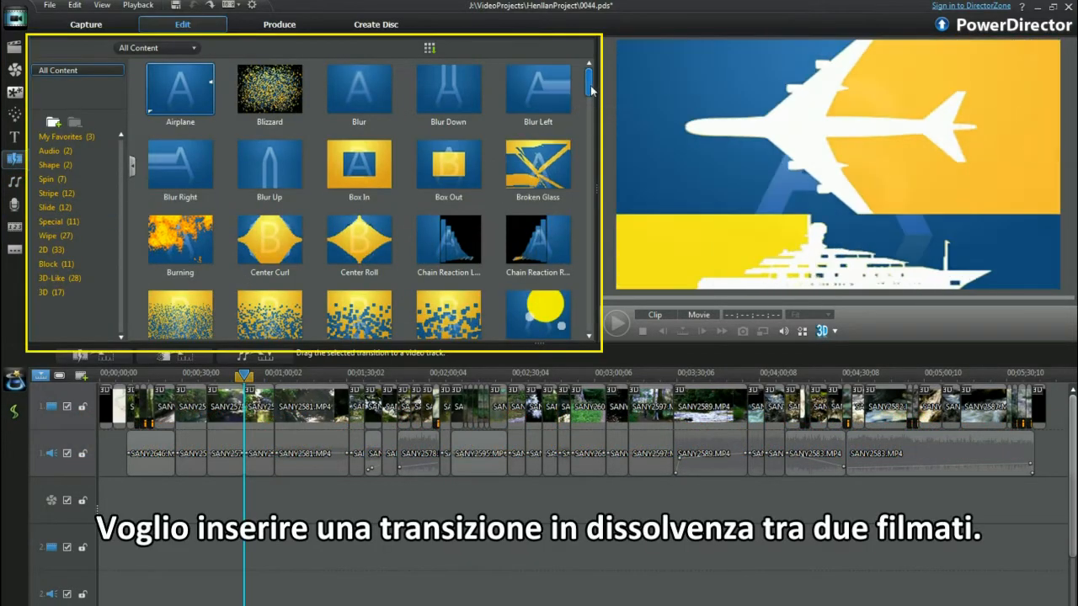
scroll("down", 3)
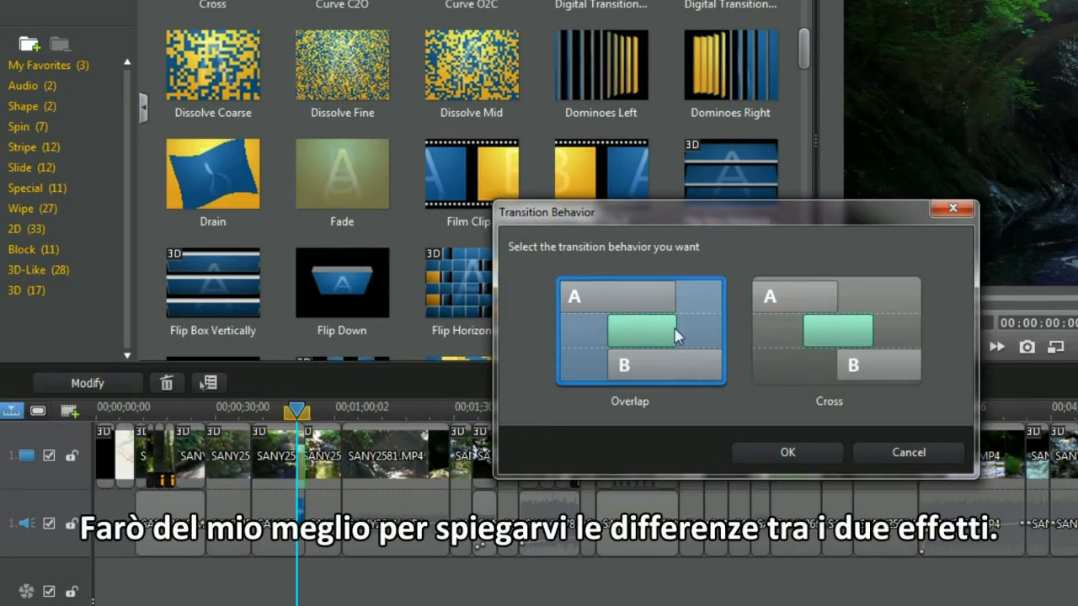
mouse_move(674, 367)
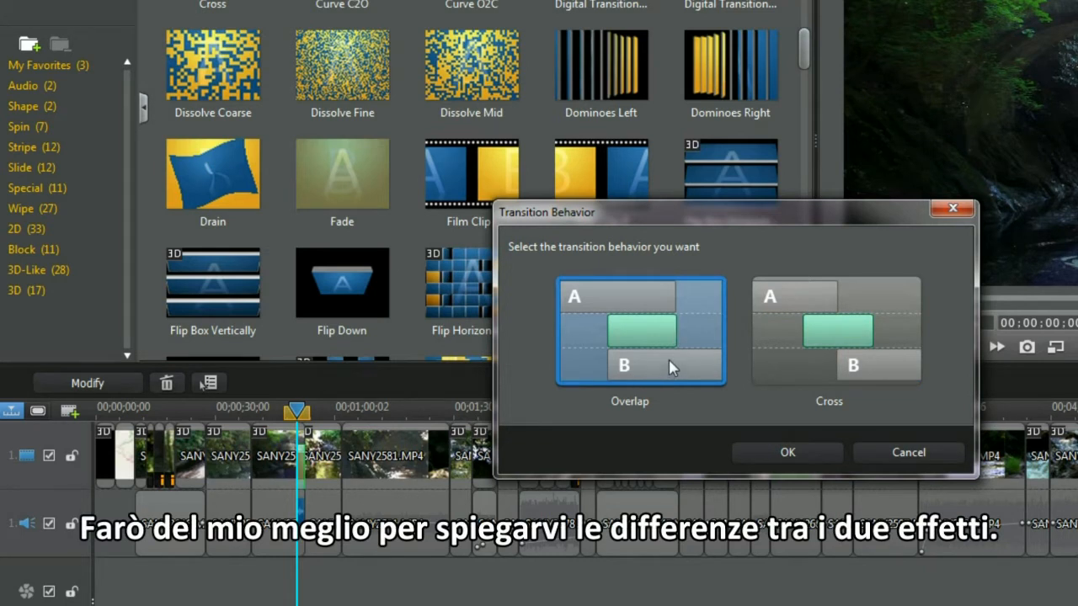
mouse_move(671, 379)
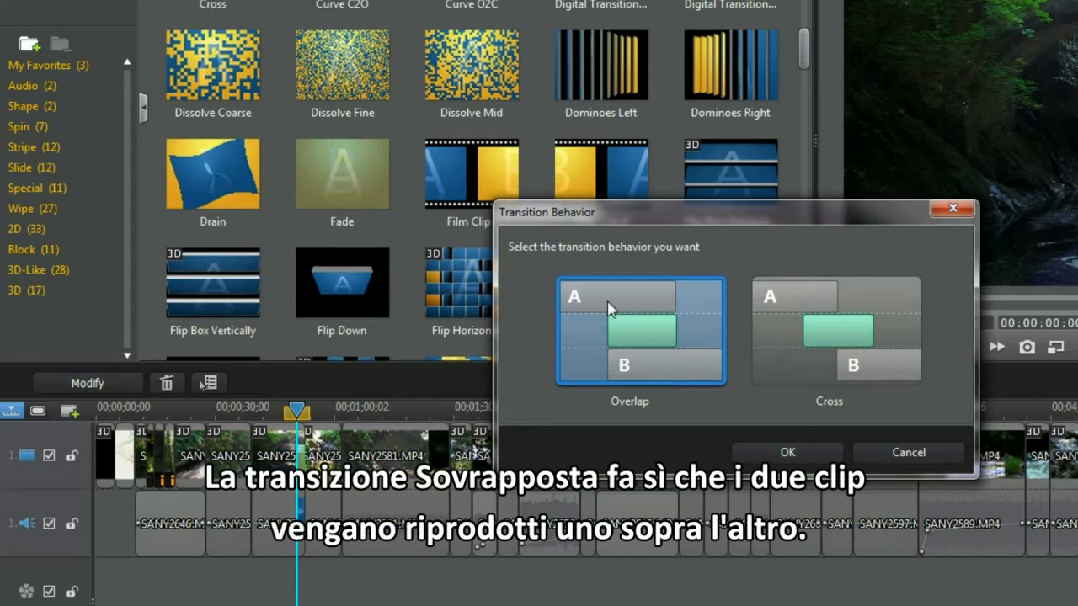
mouse_move(659, 343)
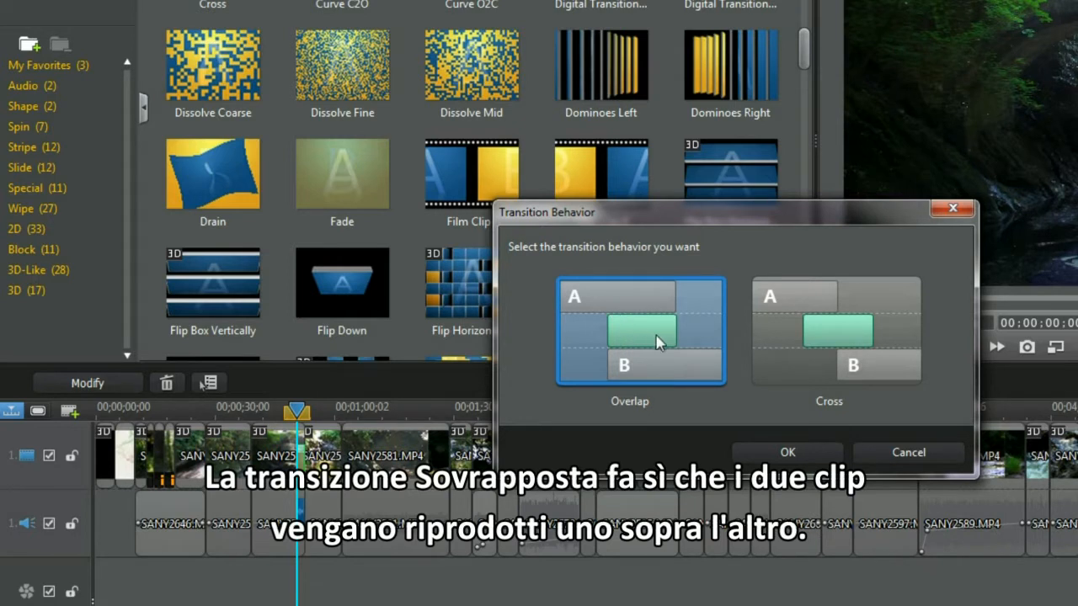
Choose Overlap as the dissolve transition's behaviour
left_click(835, 331)
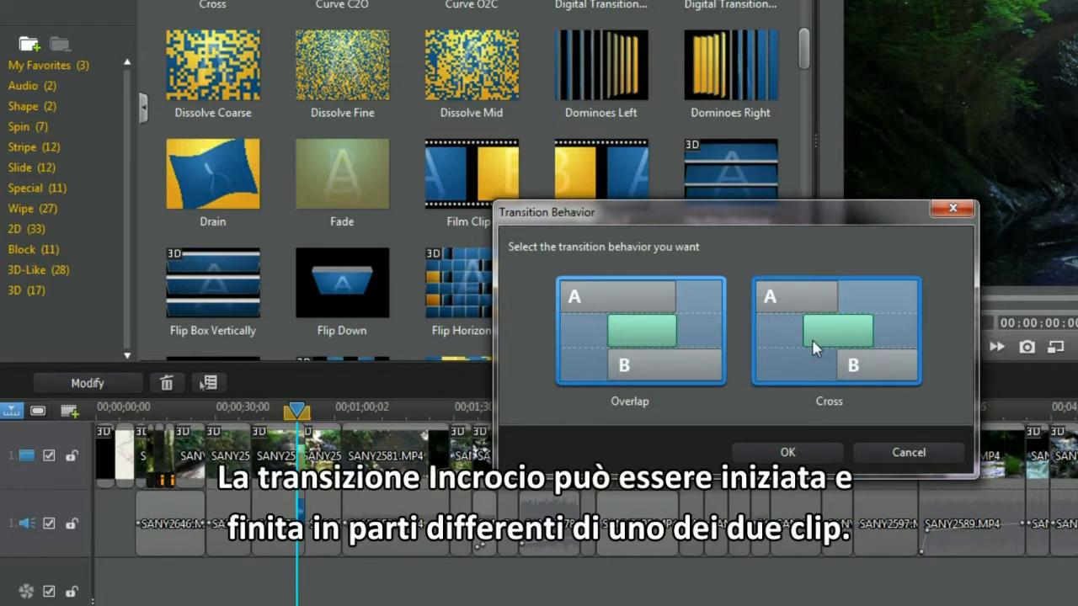
mouse_move(873, 349)
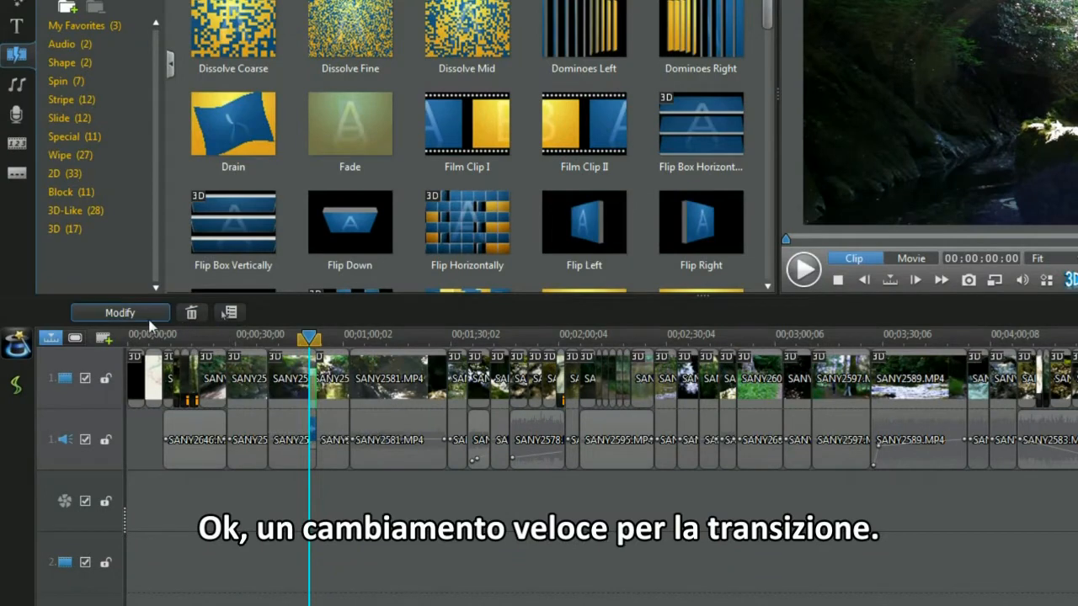
Modify the transition's behaviour and confirm Cross instead of Overlap
left_click(119, 312)
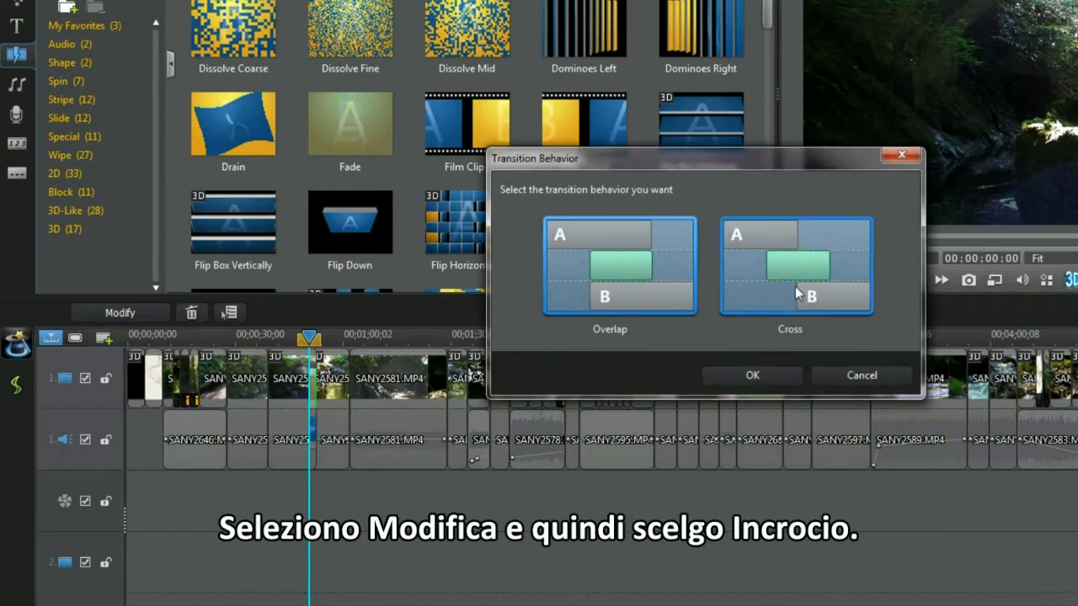
left_click(794, 265)
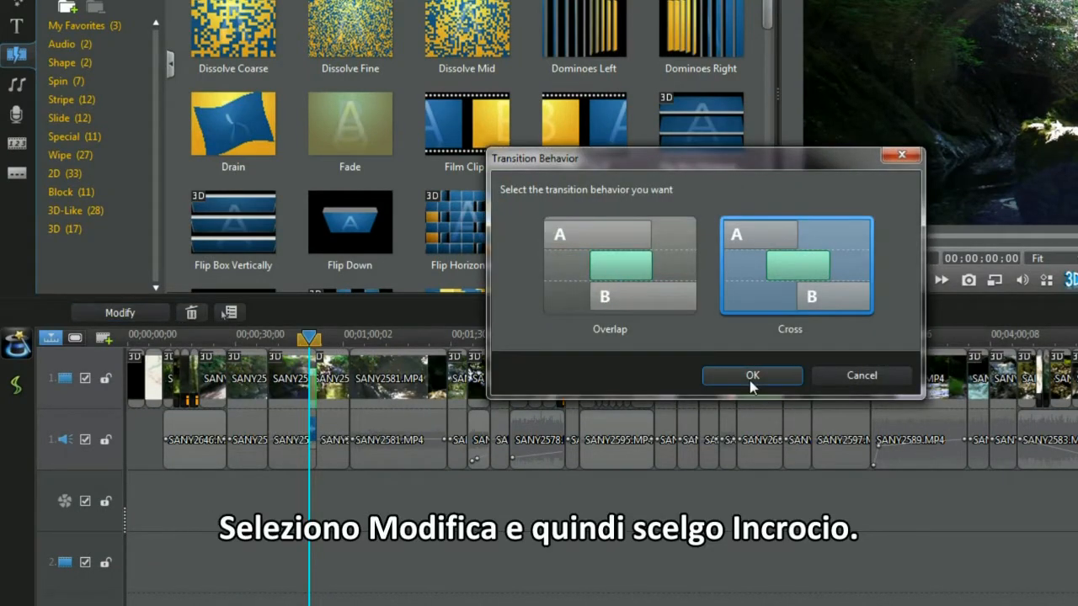
left_click(752, 374)
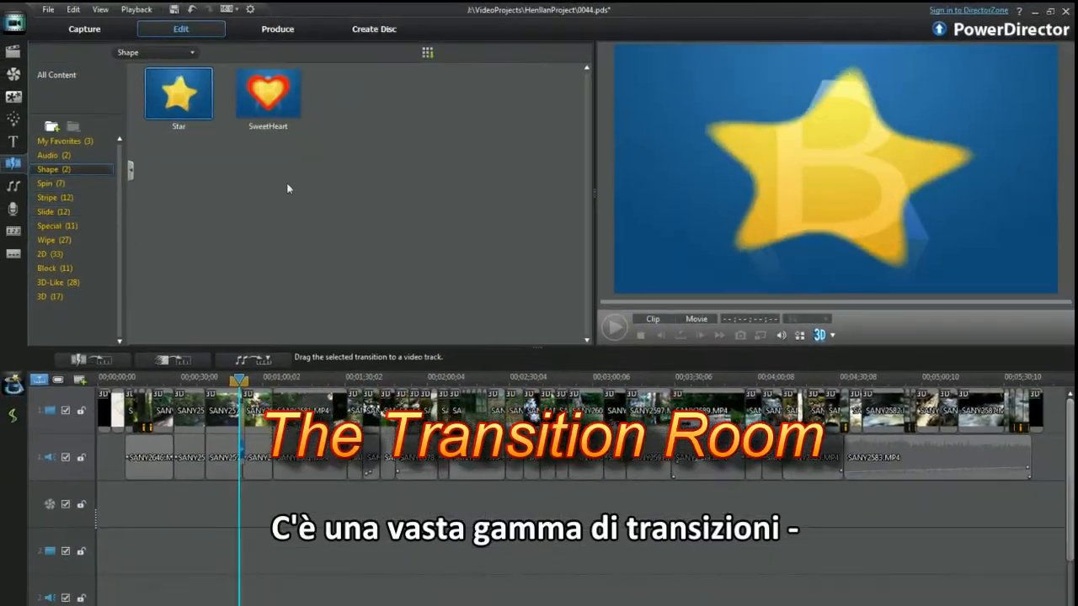
Browse the Stripe, Spin, Slide and Special transition categories
left_click(47, 197)
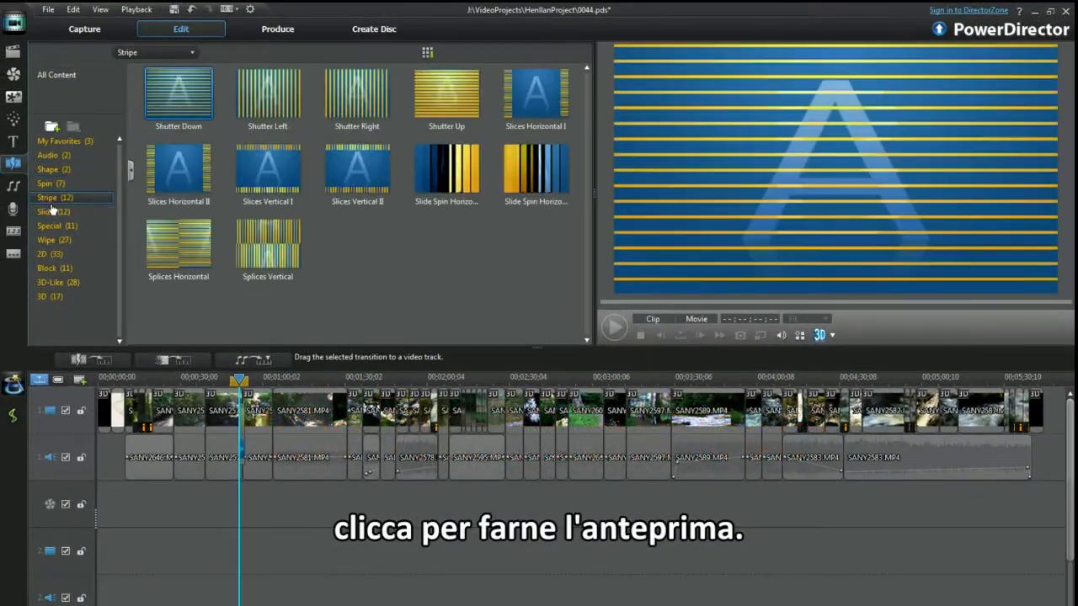
left_click(45, 182)
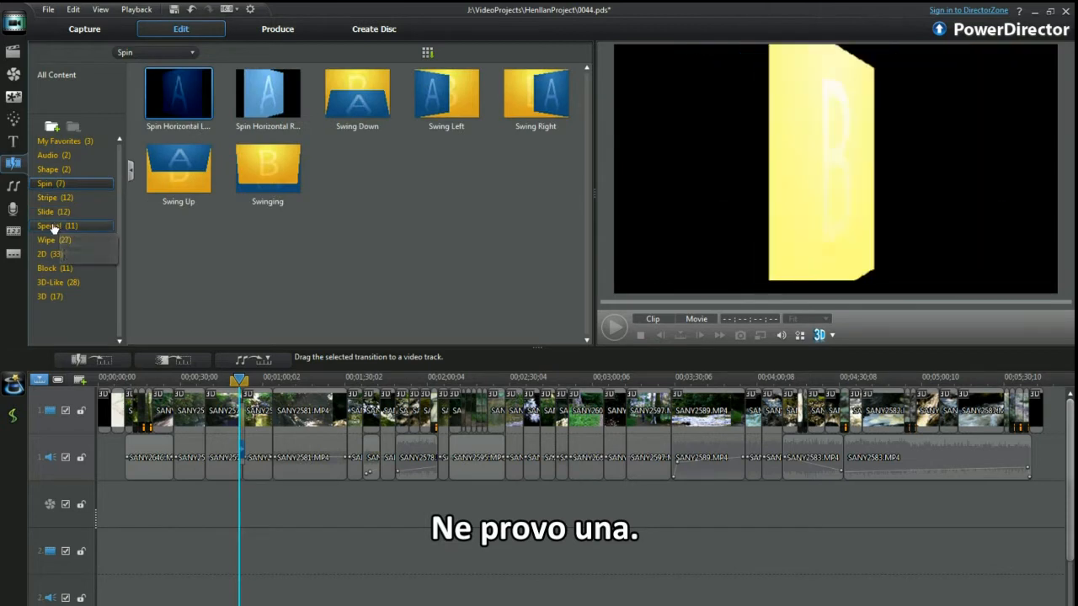
left_click(46, 211)
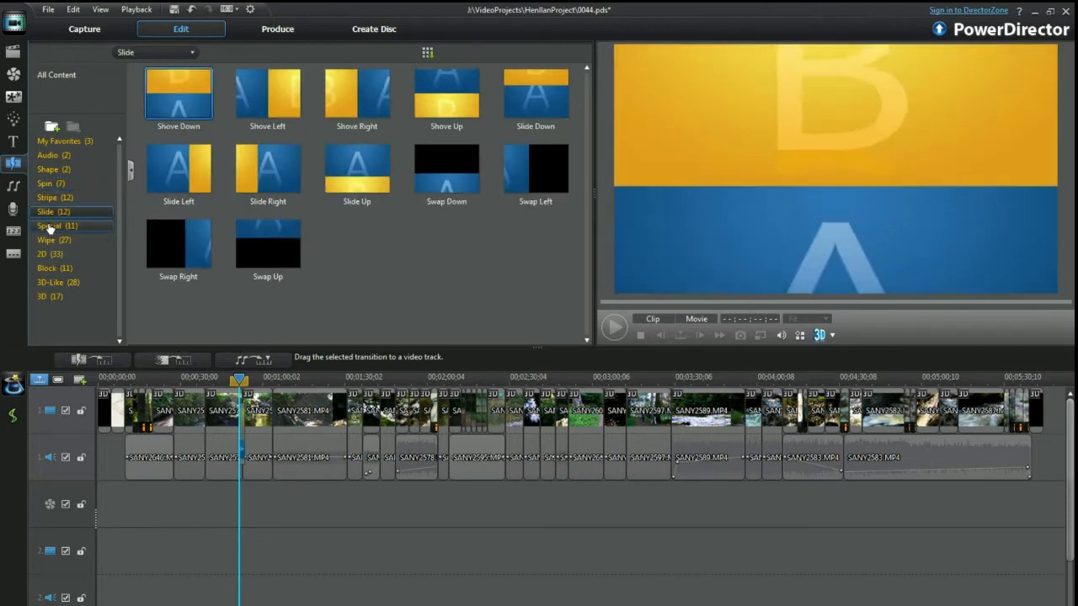
left_click(49, 226)
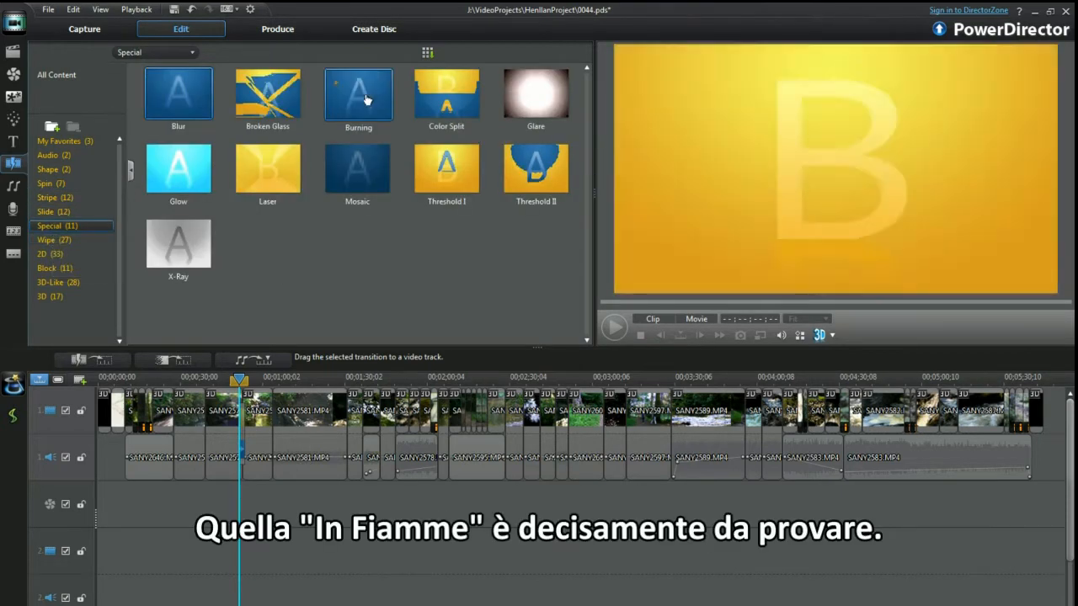
Preview the Burning transition and play it back at its timeline position
left_click(358, 94)
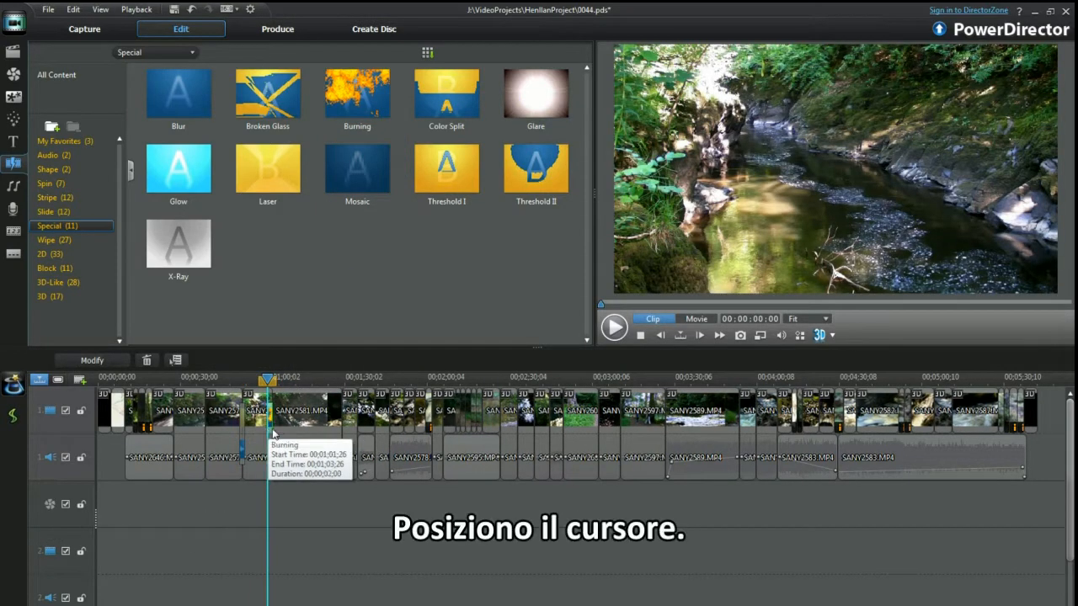
left_click(695, 319)
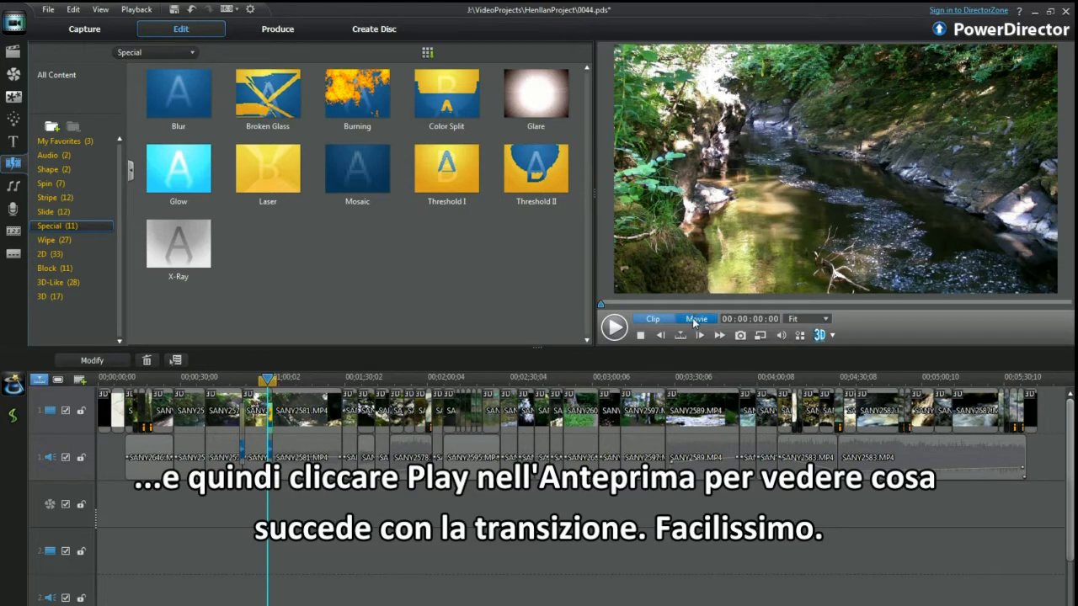
left_click(614, 327)
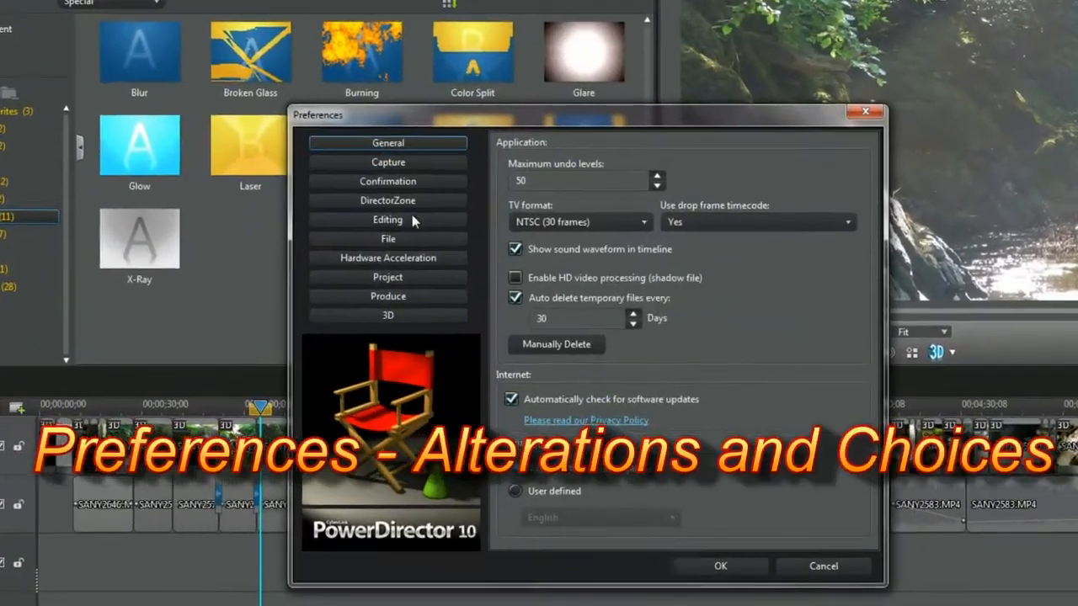
In Editing preferences, default transitions to Cross with a 1.0-second duration
left_click(388, 219)
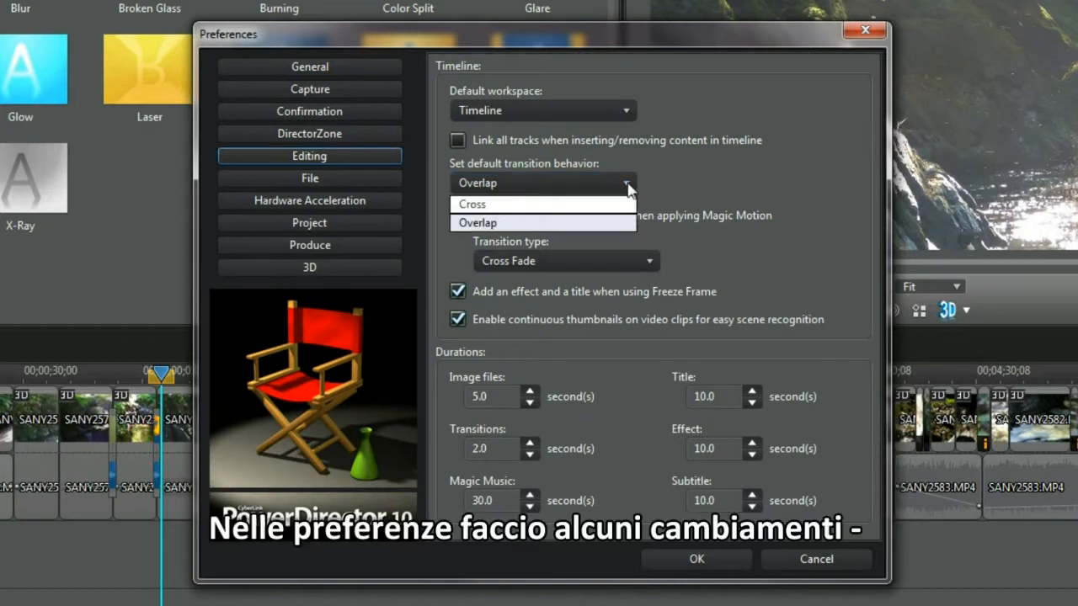
left_click(471, 203)
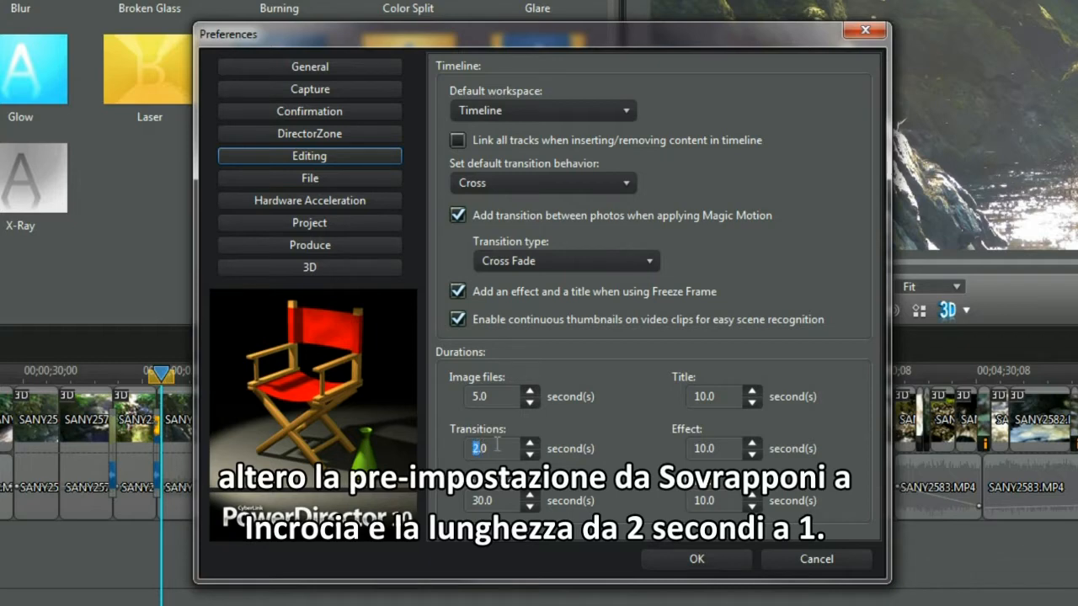
left_click(530, 453)
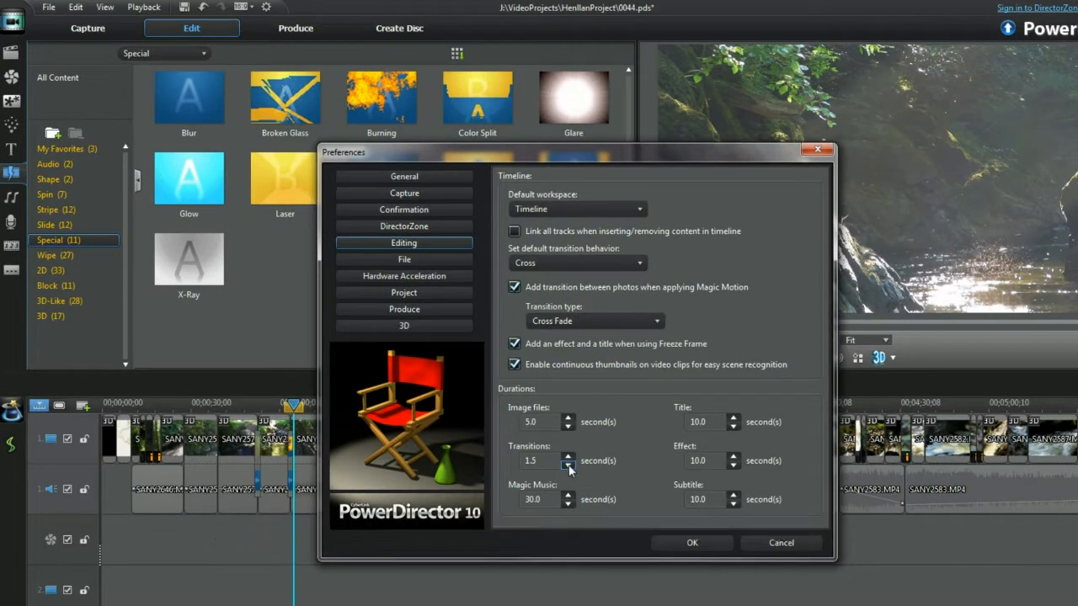
left_click(566, 464)
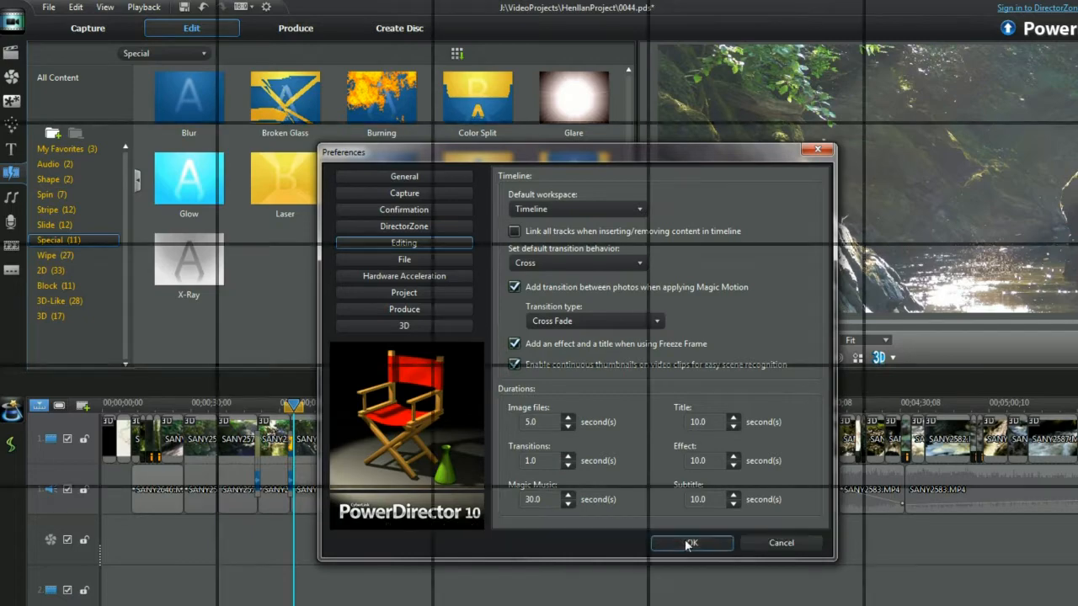
left_click(691, 543)
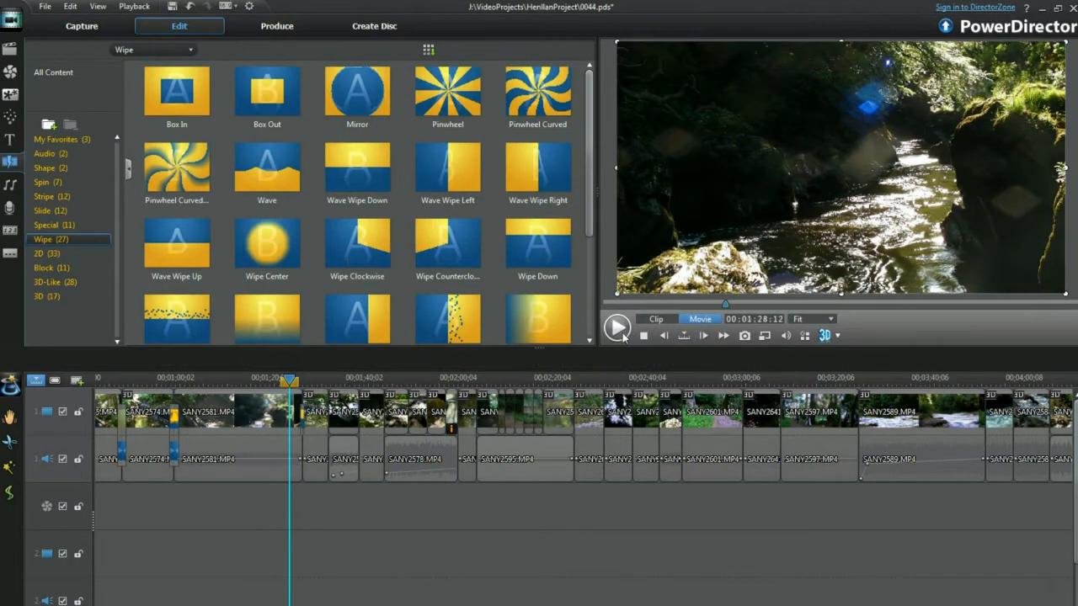
Play the project, drag the Flocking transition longer, and preview it
left_click(616, 329)
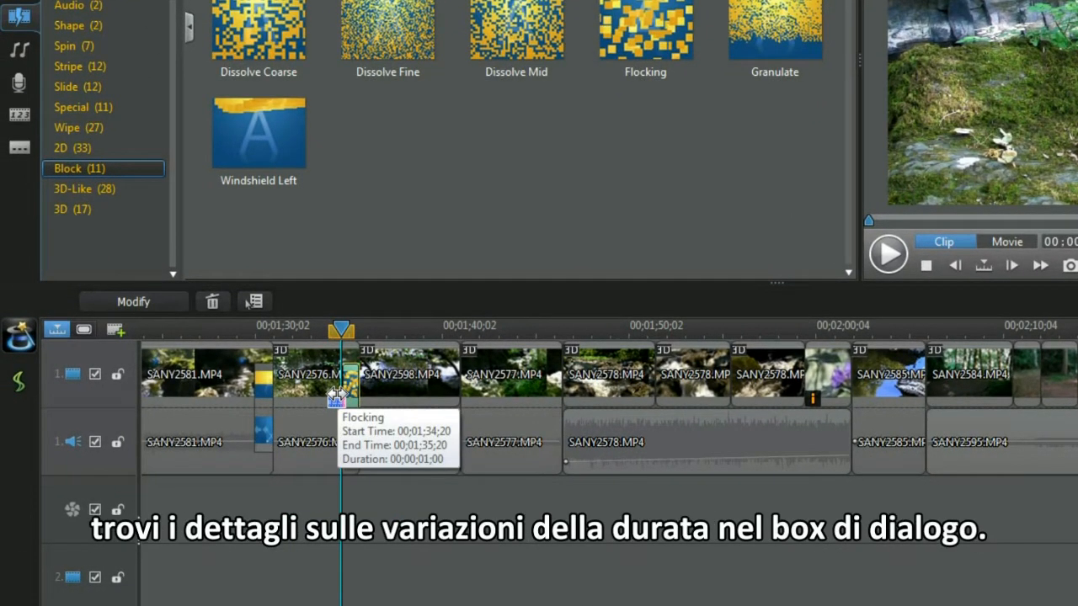
left_click_drag(350, 388, 326, 388)
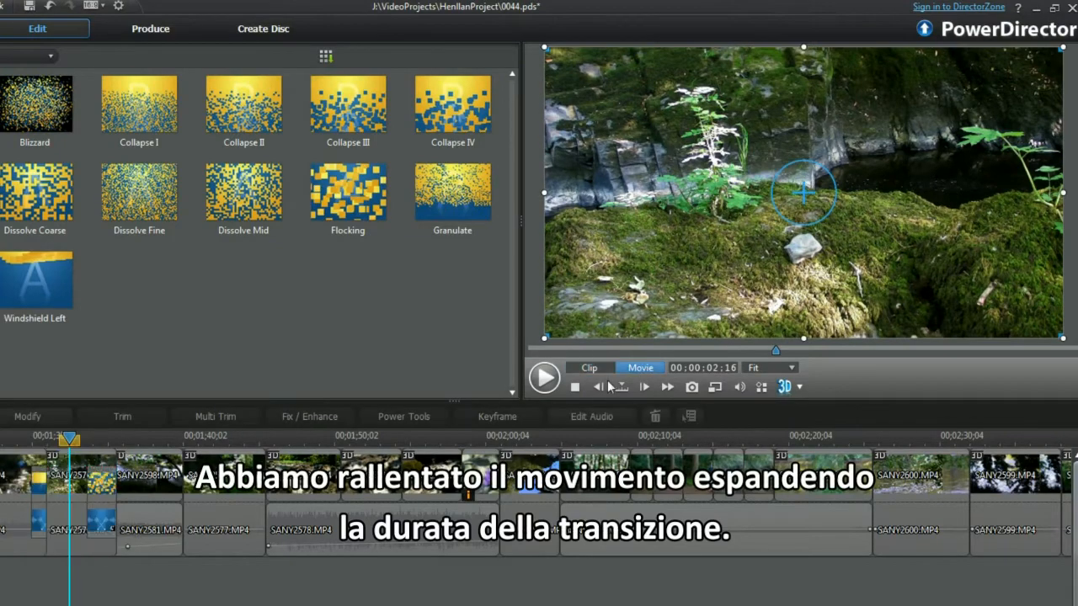
left_click(544, 377)
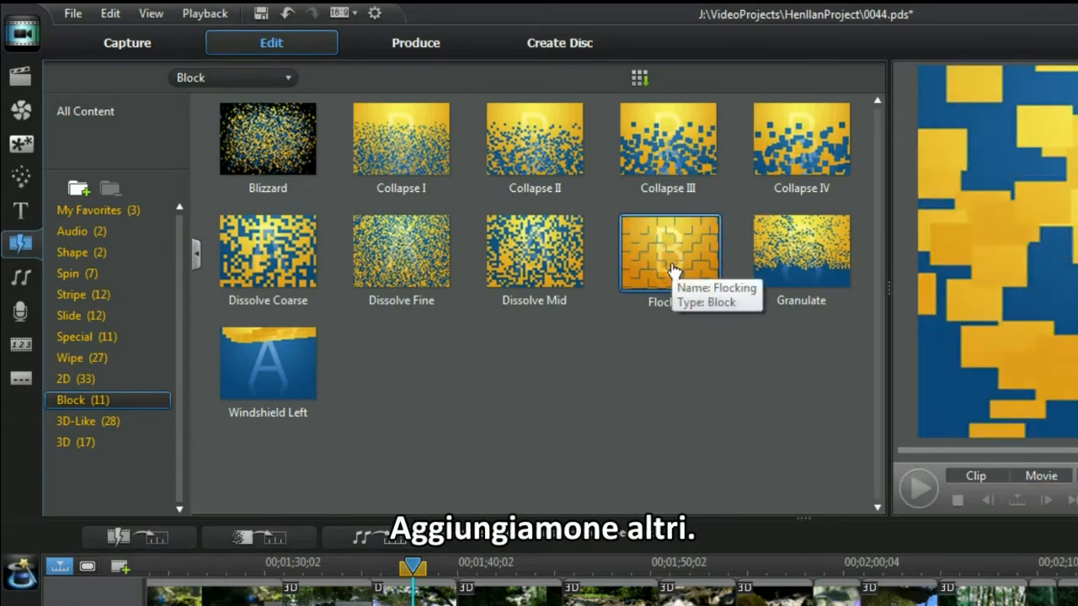
Add the Flocking transition from the Block category to My Favorites
right_click(670, 253)
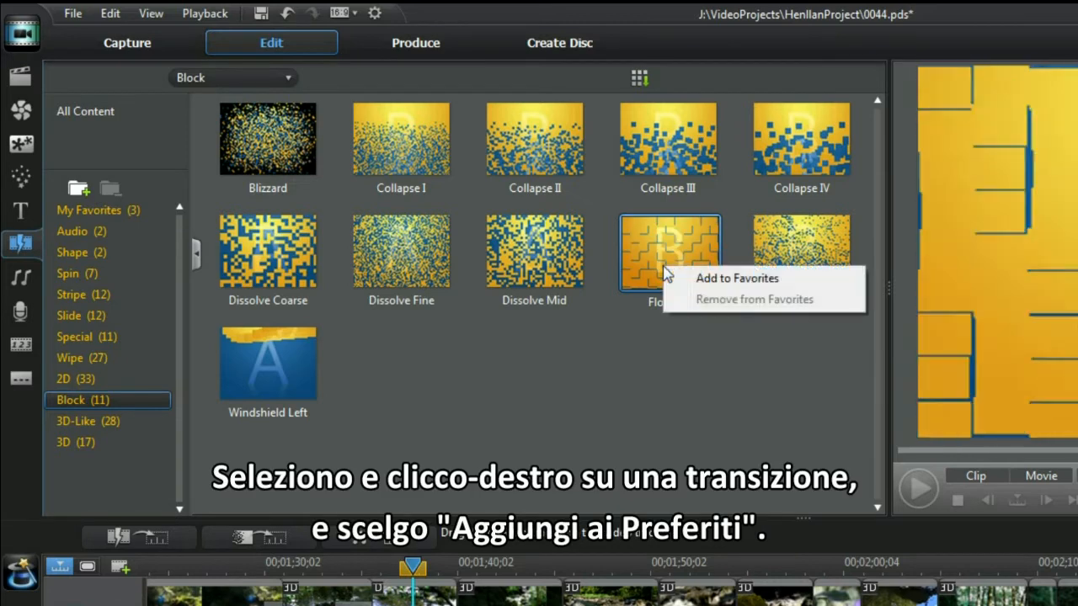
left_click(736, 277)
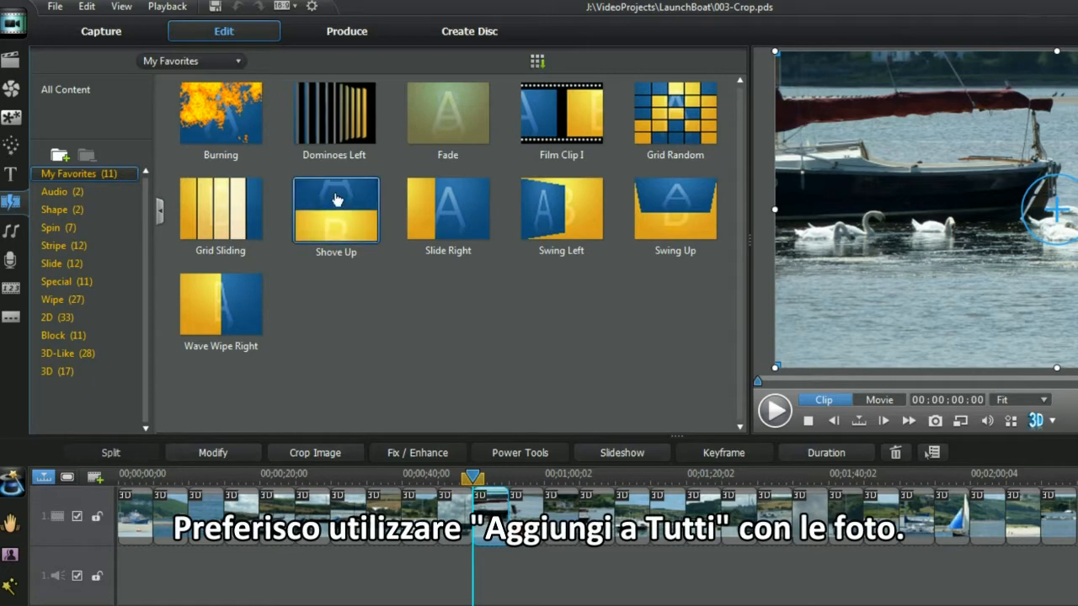
Apply Shove Up between all photos on the track and preview the movie
left_click(334, 208)
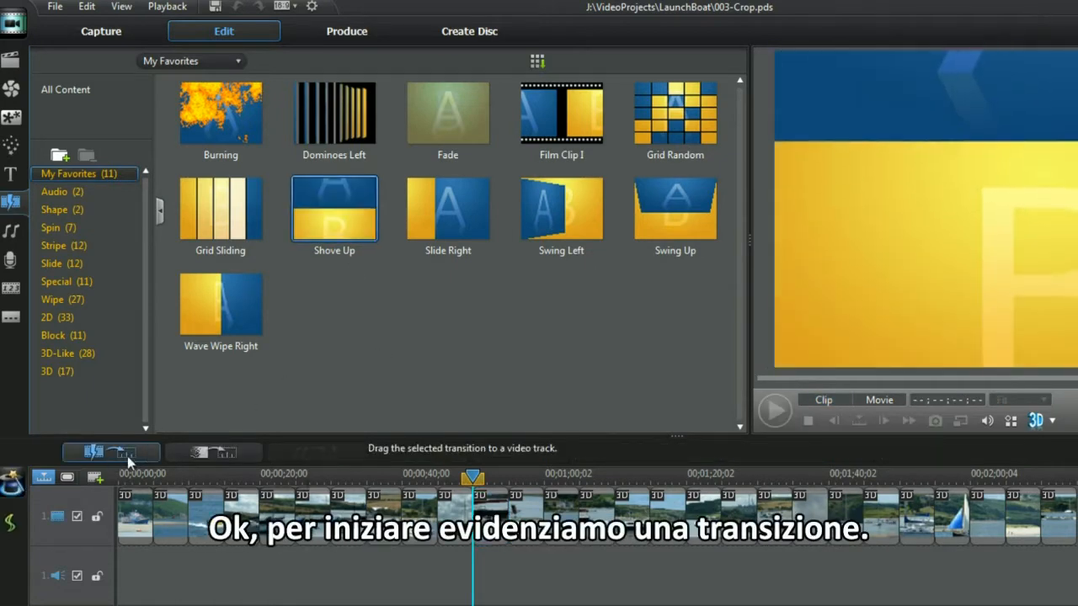
left_click(213, 452)
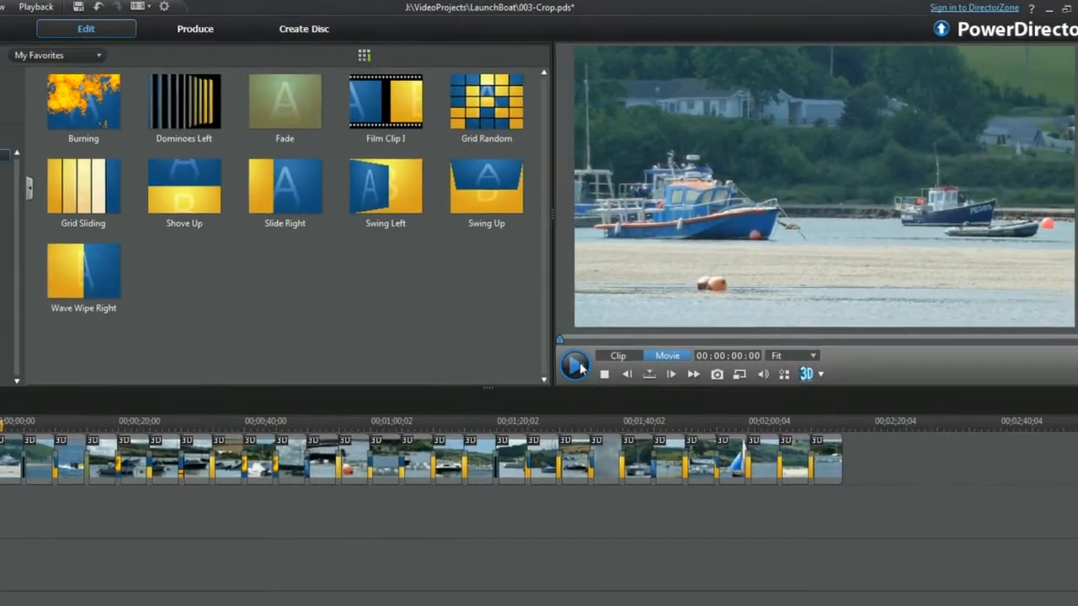
left_click(576, 363)
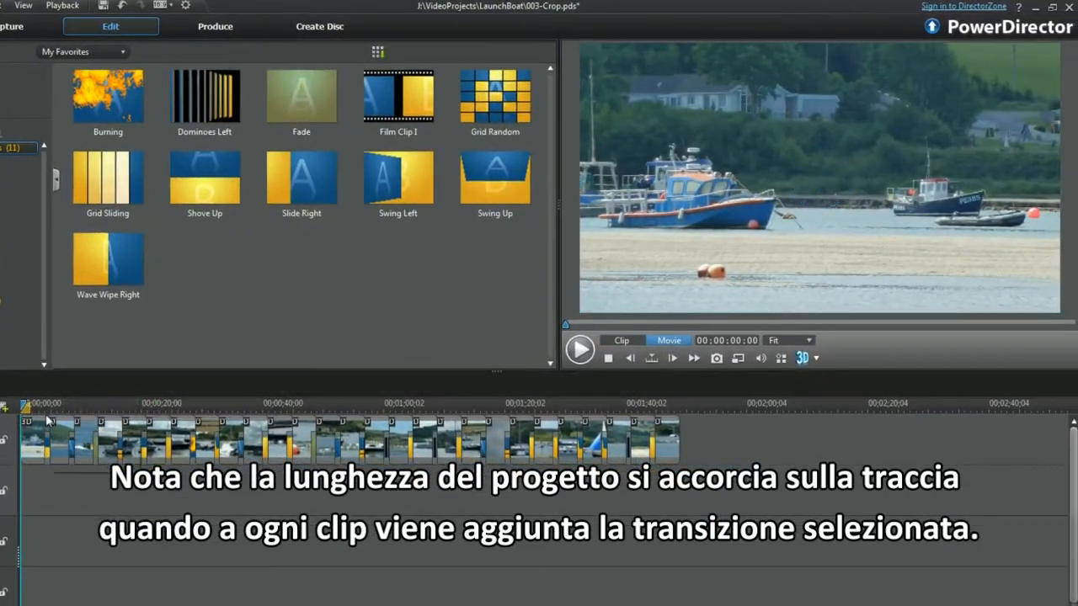
left_click(44, 404)
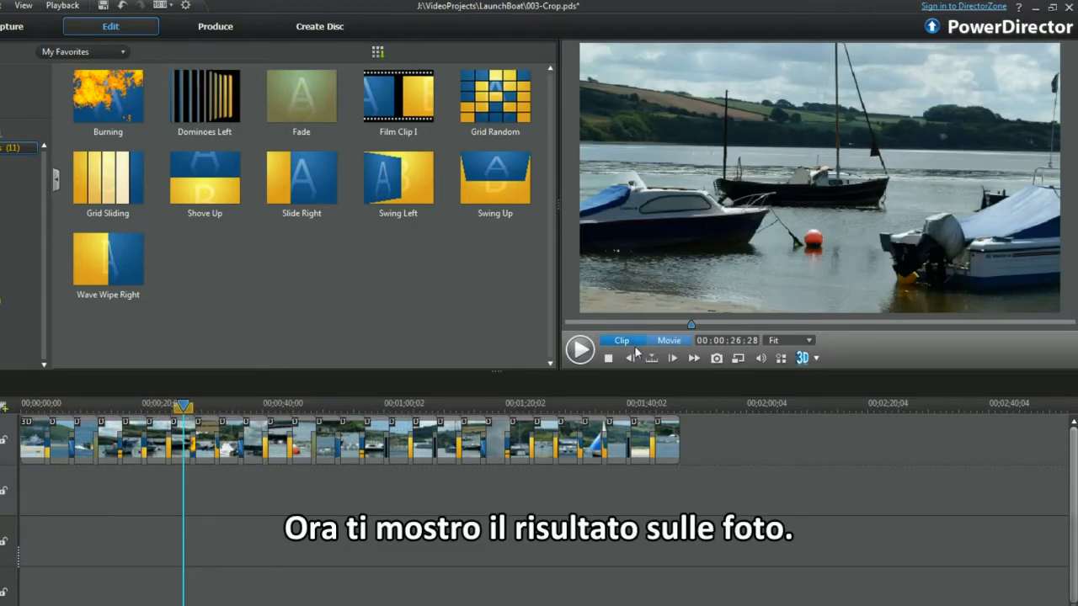
left_click(579, 350)
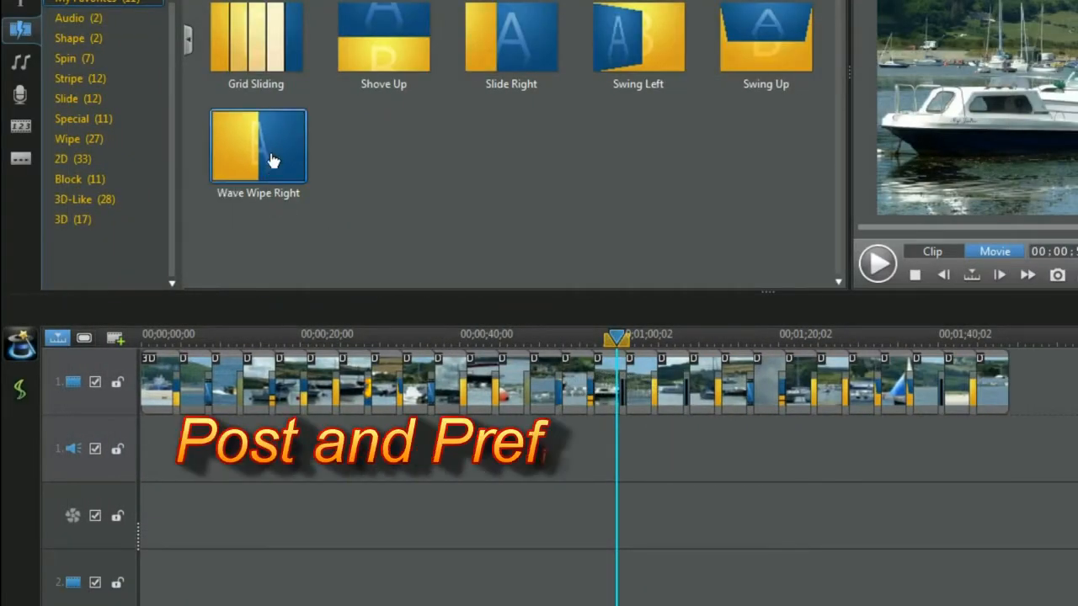
Apply Wave Wipe Right as a prefix transition and play from the start
left_click(248, 309)
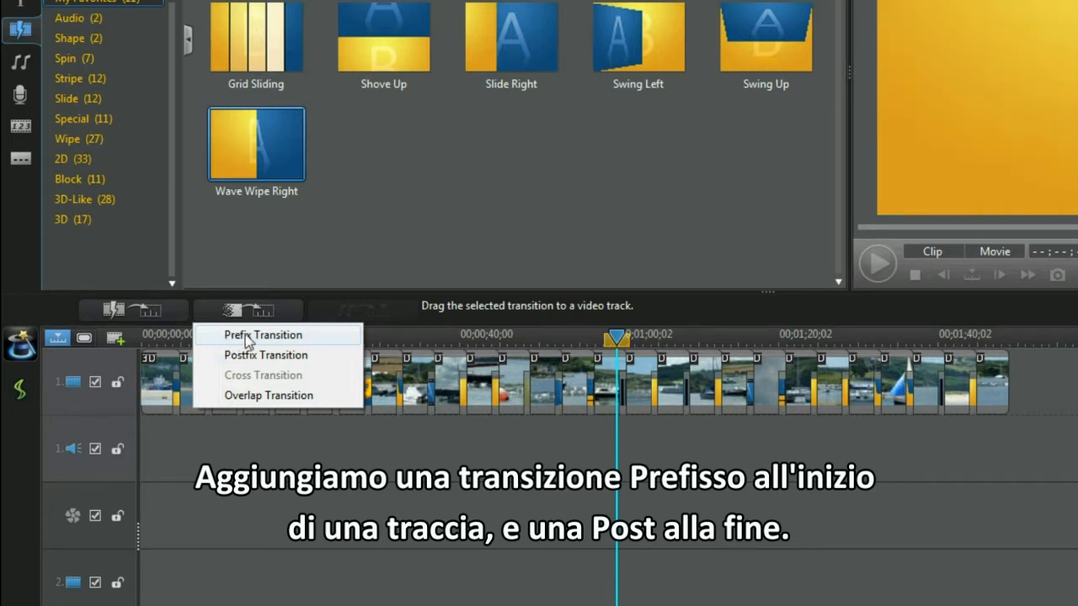
left_click(263, 335)
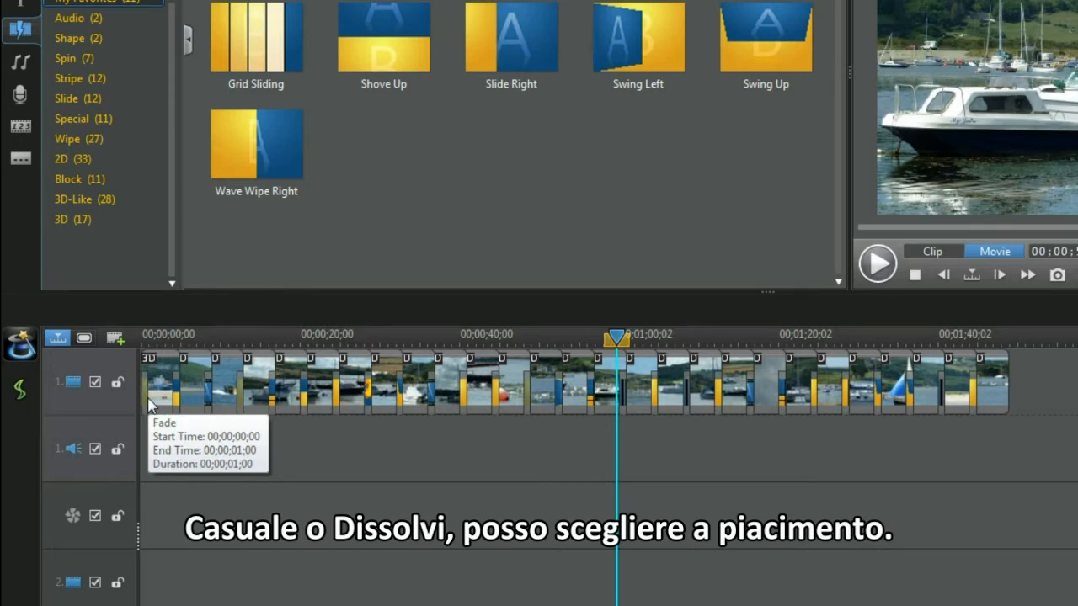
left_click(250, 143)
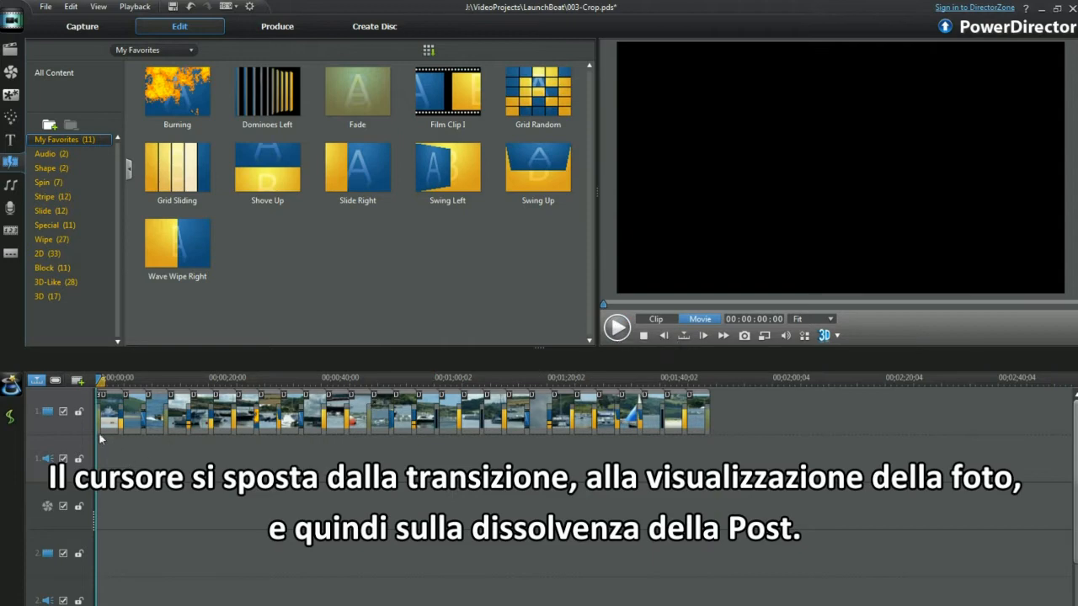
left_click(616, 326)
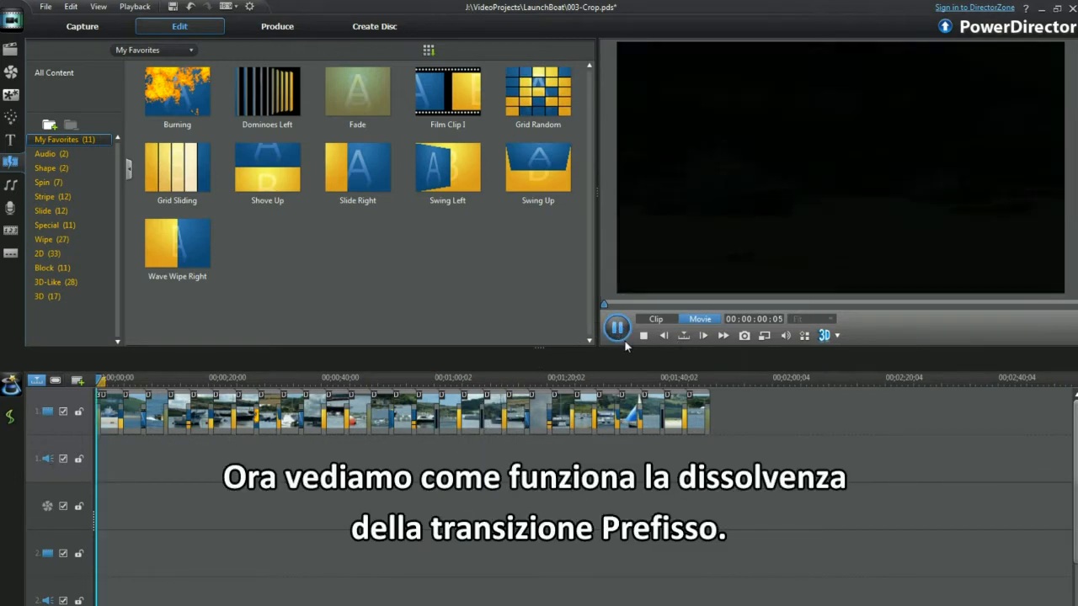
left_click(617, 328)
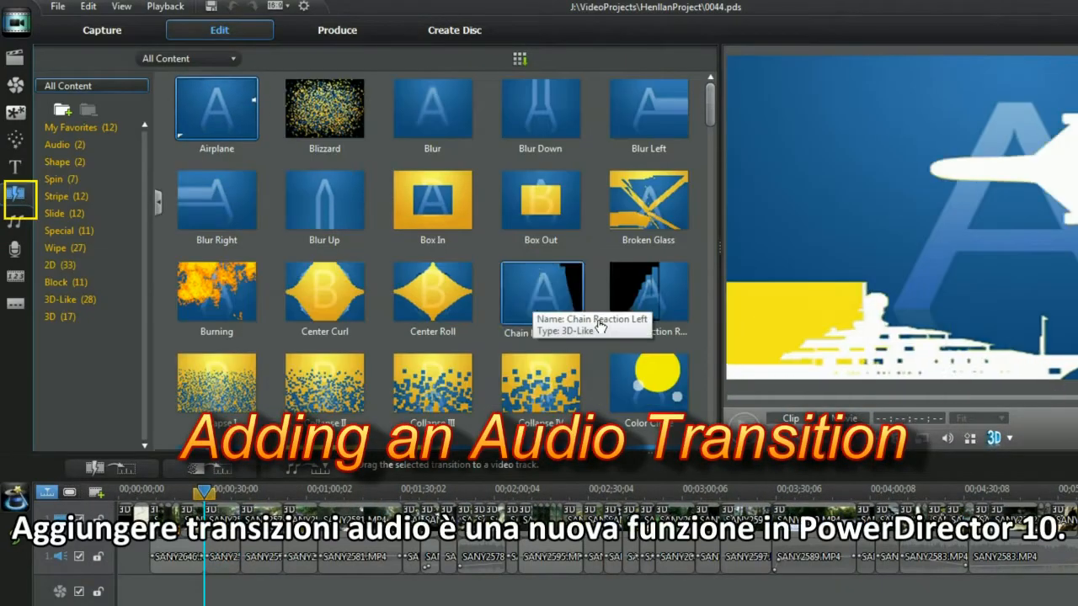
Show the Prefix/Postfix placement choices for an audio transition
left_click(320, 468)
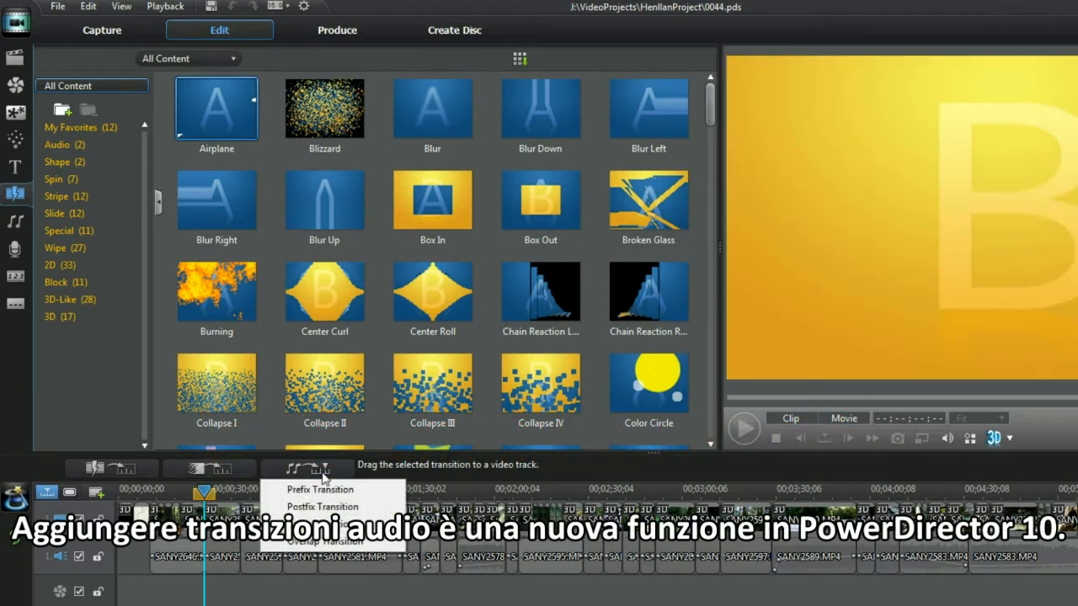